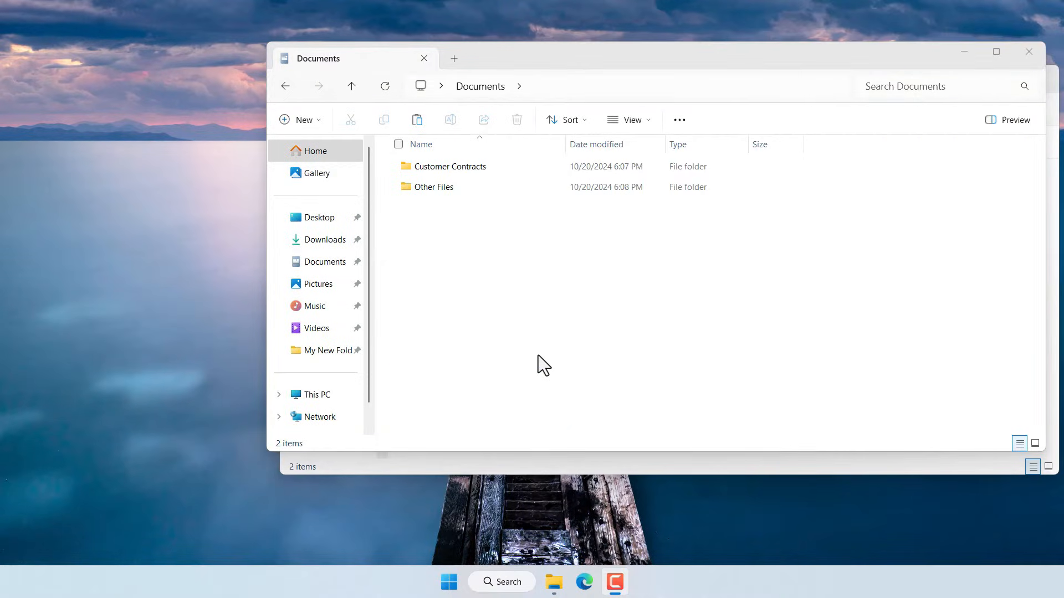
Review the Customer Contracts folder's files, return to Documents and bring up its compress actions.
left_click(450, 167)
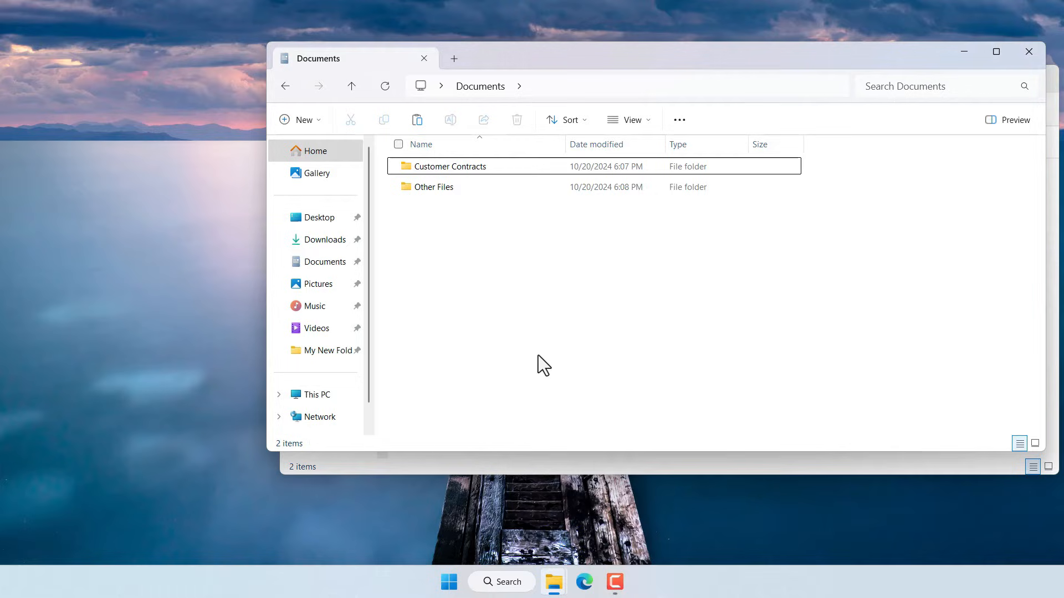
mouse_move(492, 319)
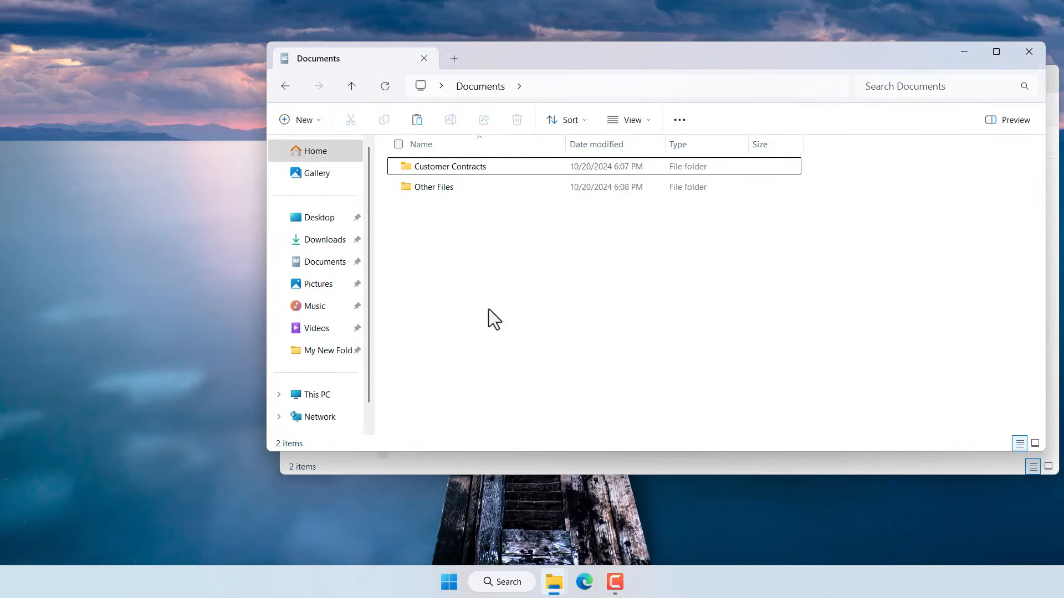
mouse_move(473, 225)
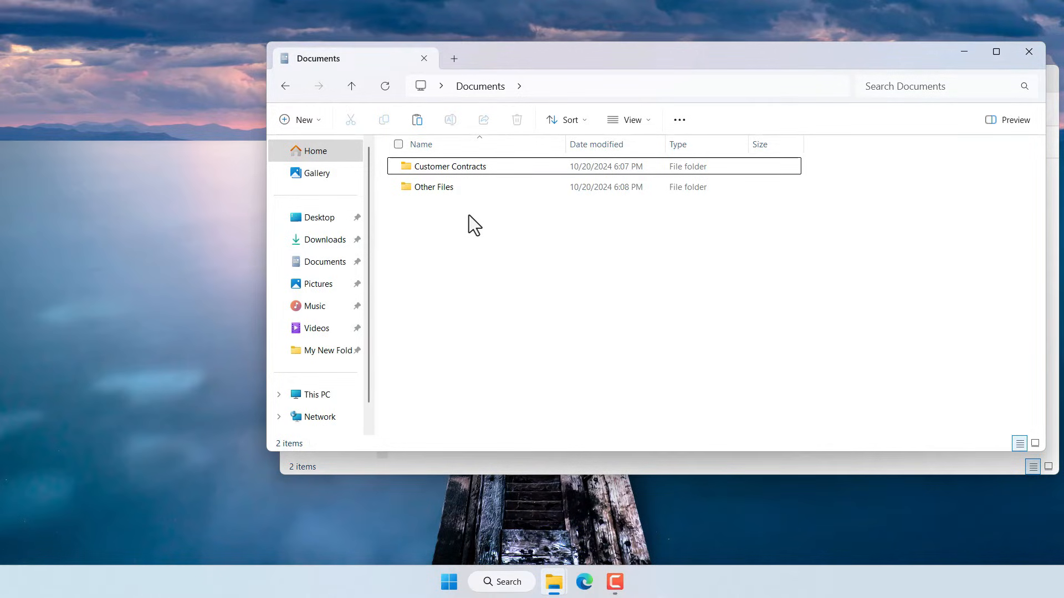
double_click(450, 166)
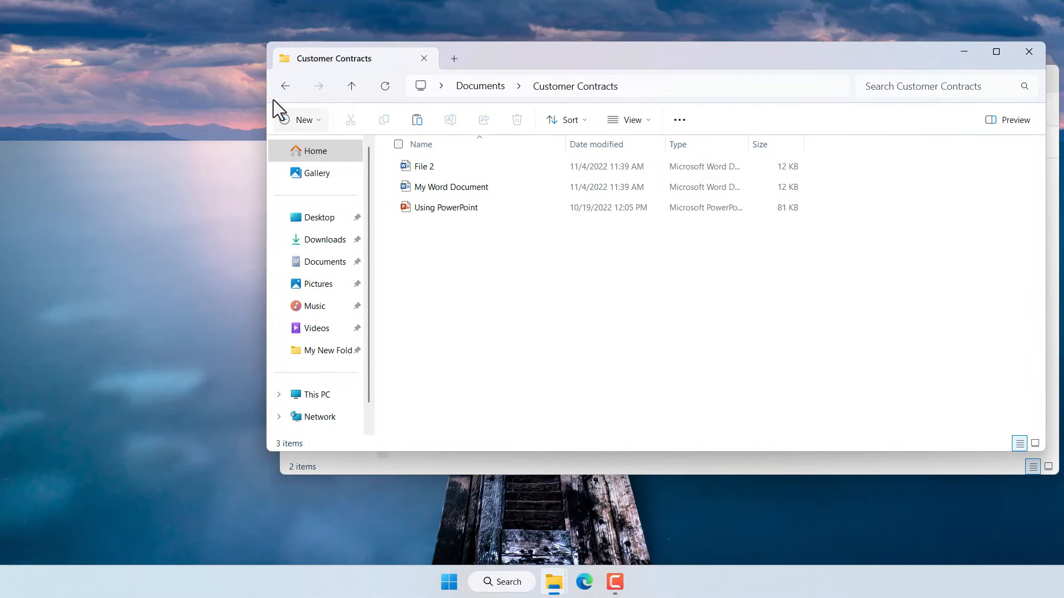
left_click(285, 87)
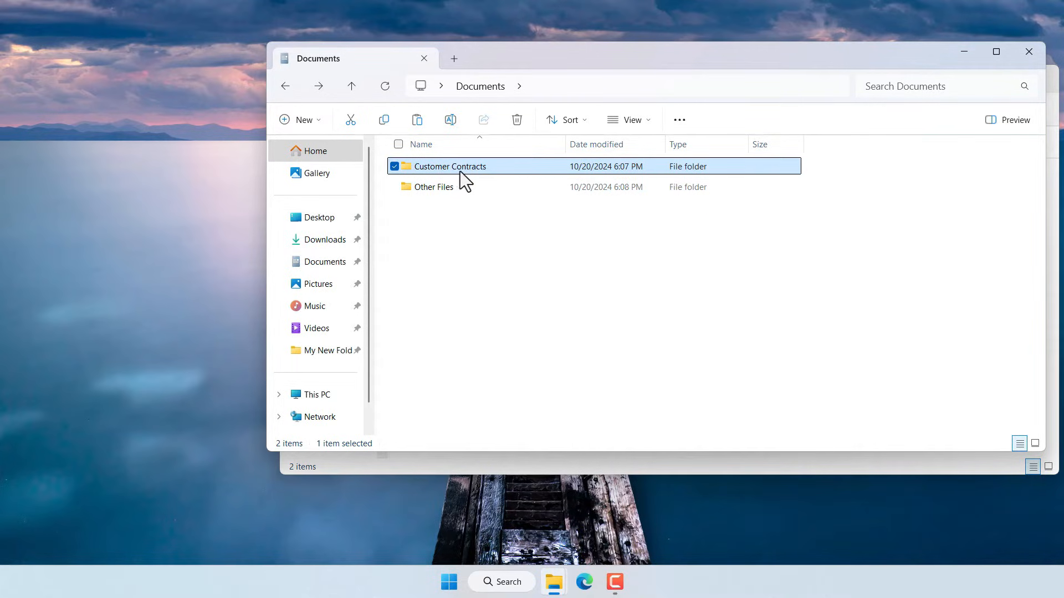
mouse_move(461, 169)
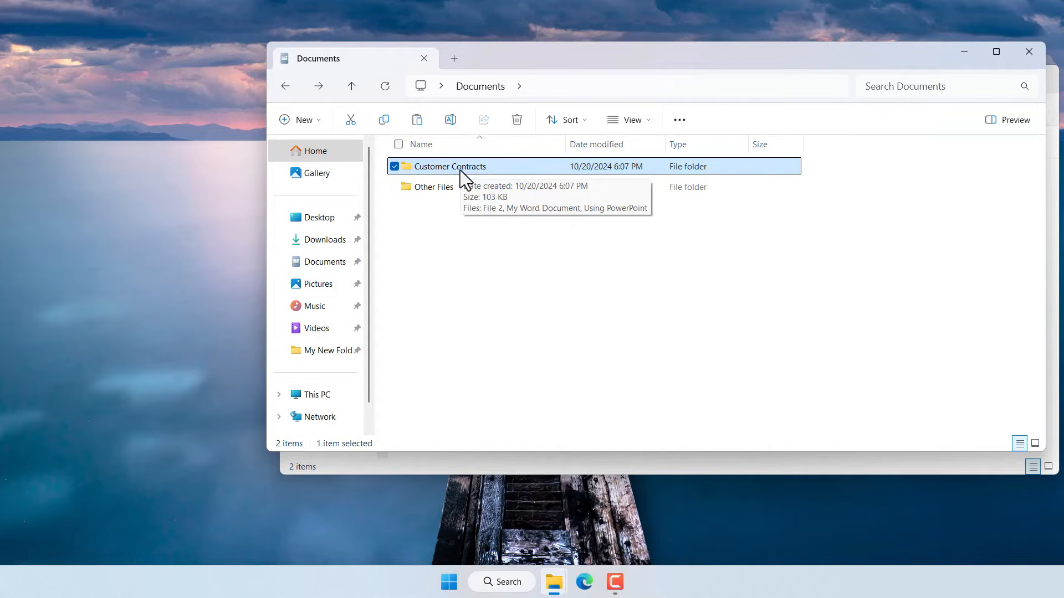
right_click(450, 166)
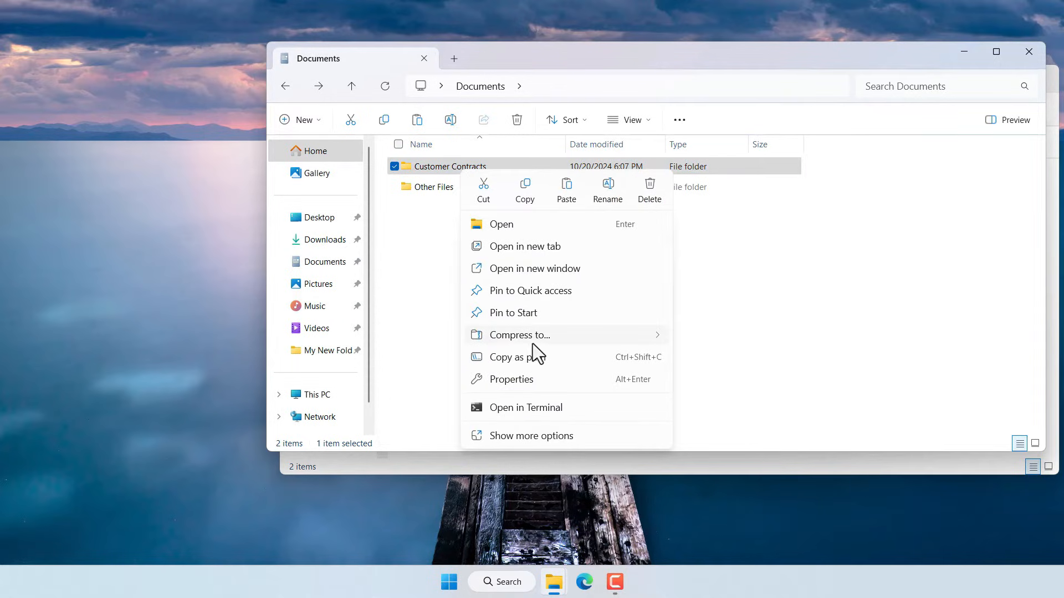
mouse_move(519, 335)
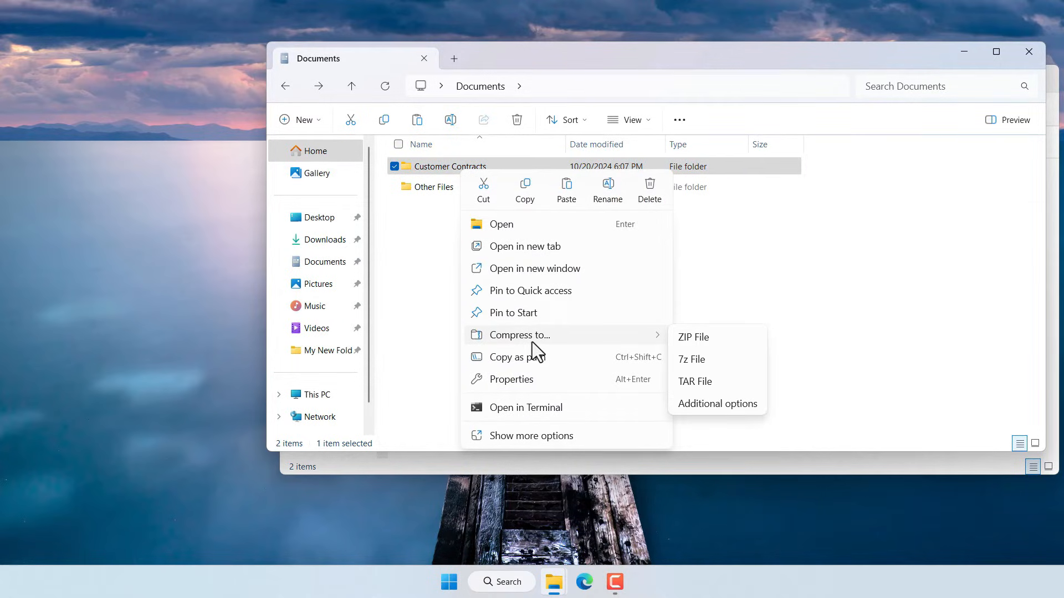
mouse_move(716, 396)
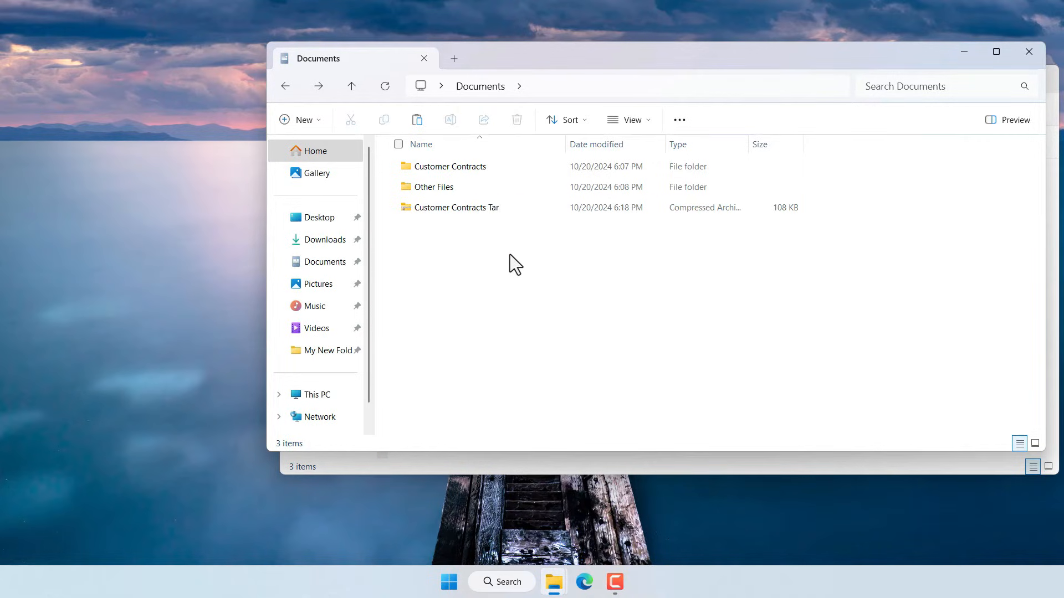
Extract Customer Contracts Tar into a new Documents\Tar File Extracted folder showing the three files.
left_click(456, 208)
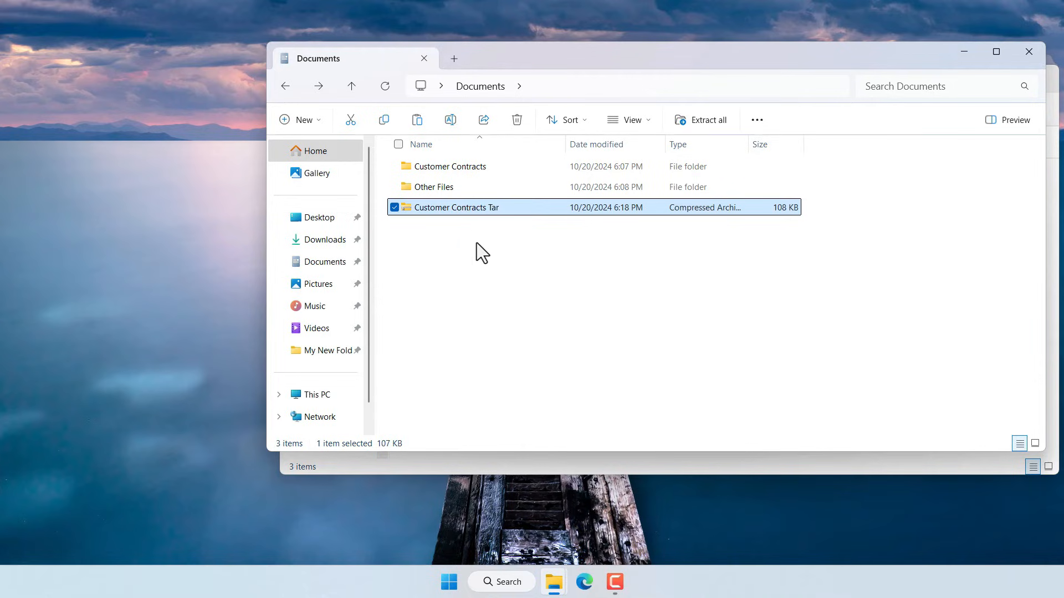
mouse_move(472, 223)
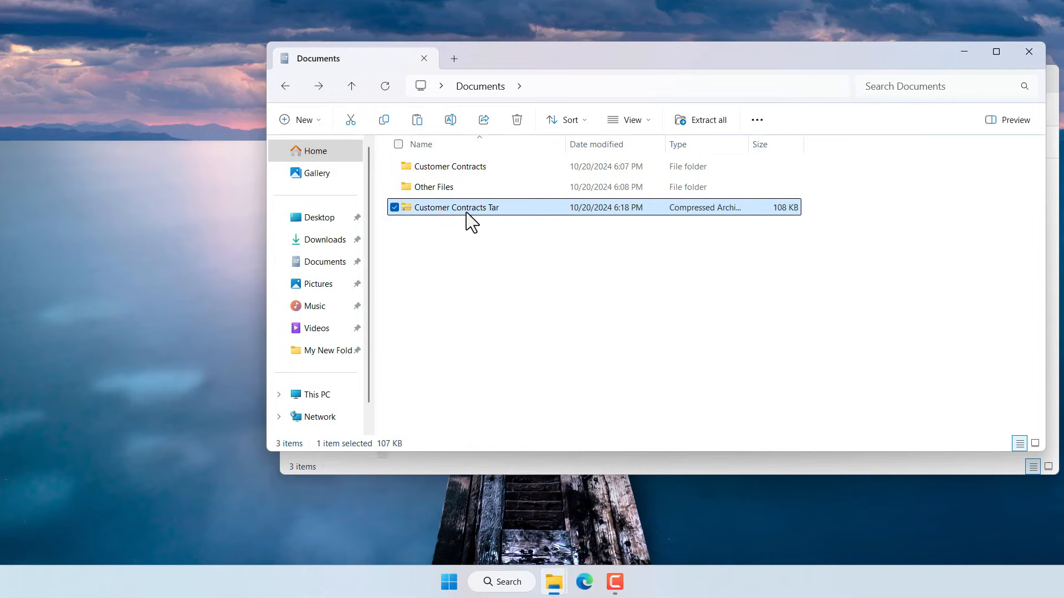
mouse_move(472, 217)
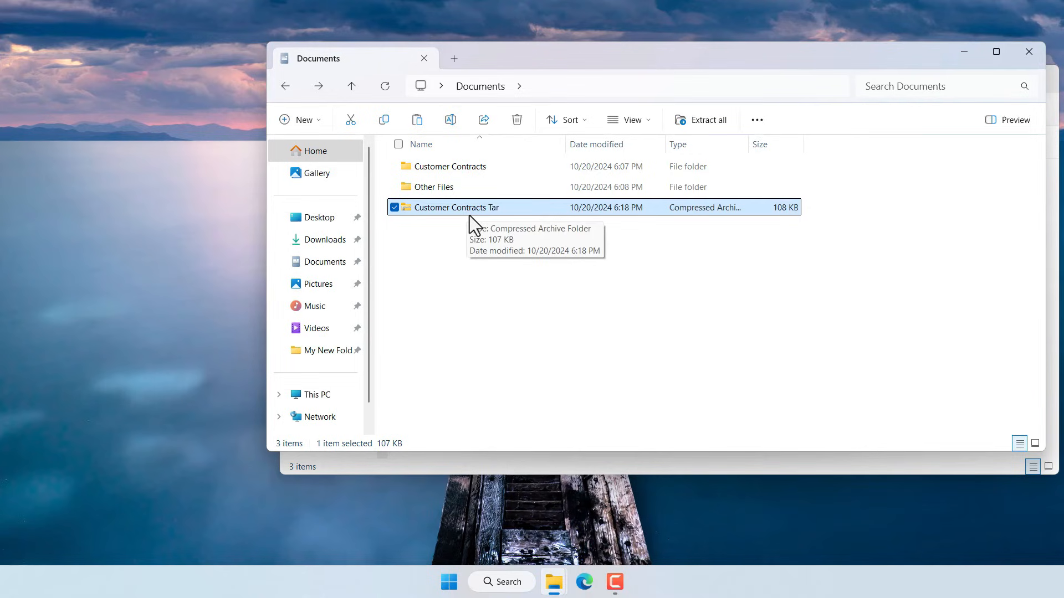
mouse_move(461, 218)
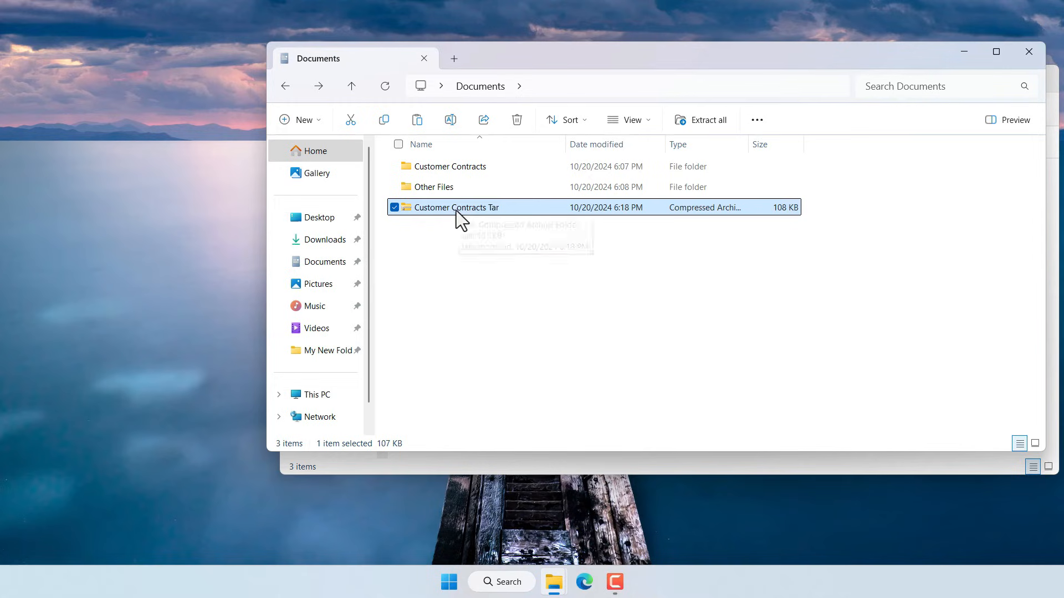
mouse_move(487, 214)
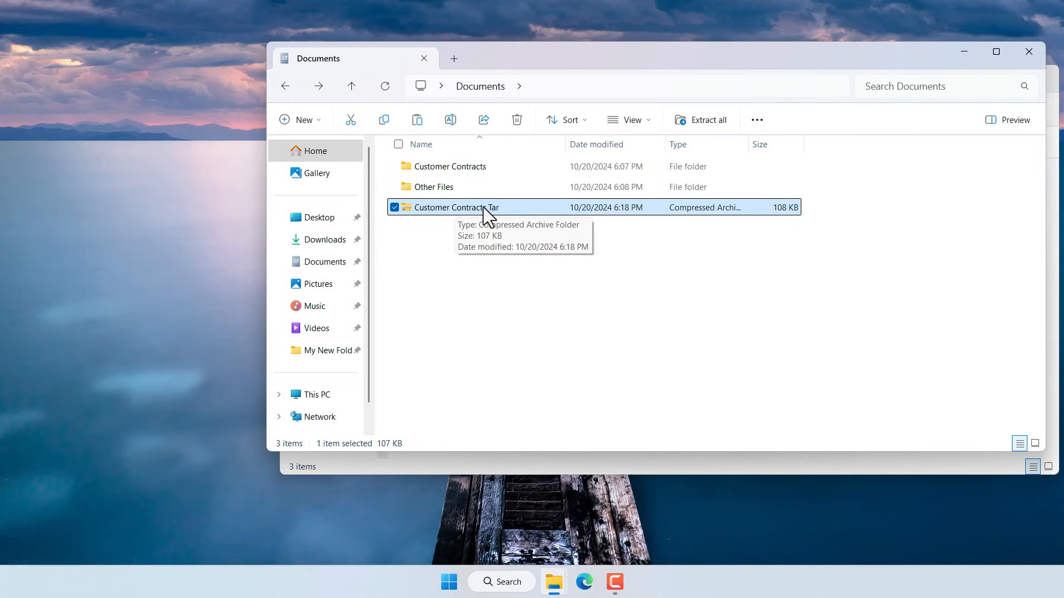
mouse_move(708, 120)
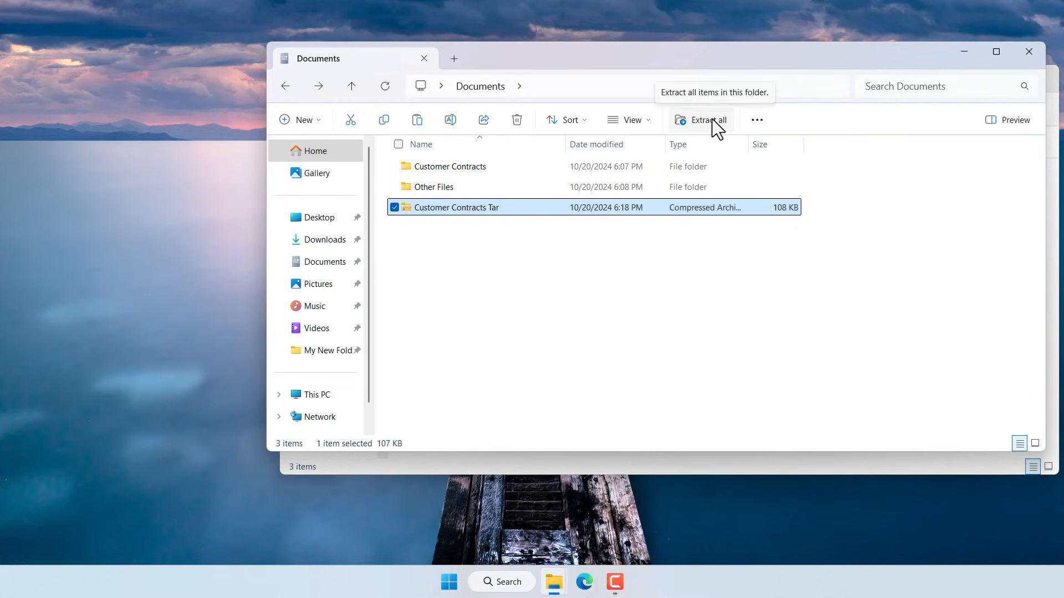
left_click(707, 120)
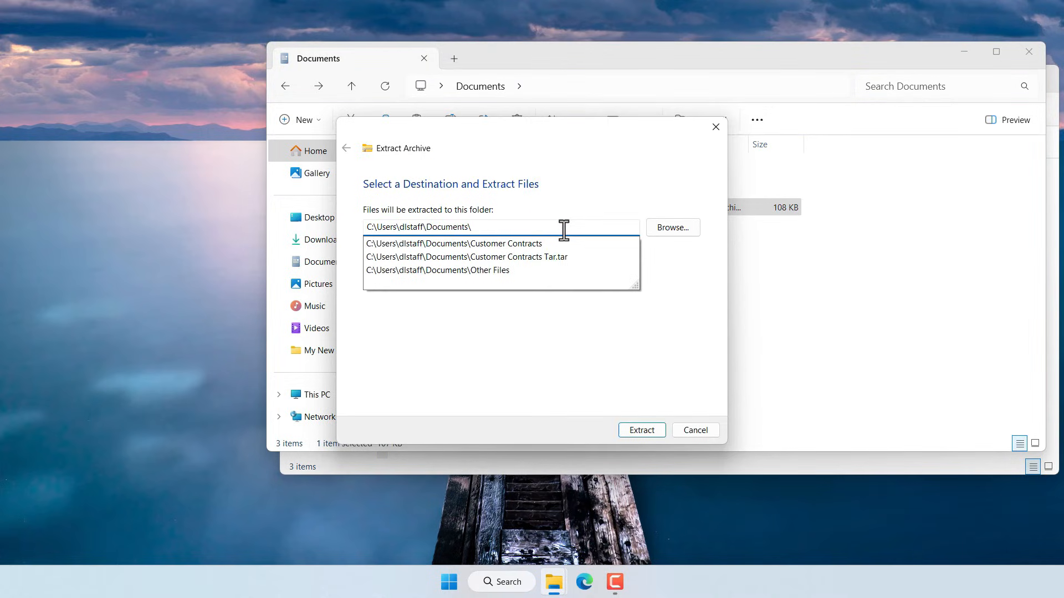
type("Tar File Extracted")
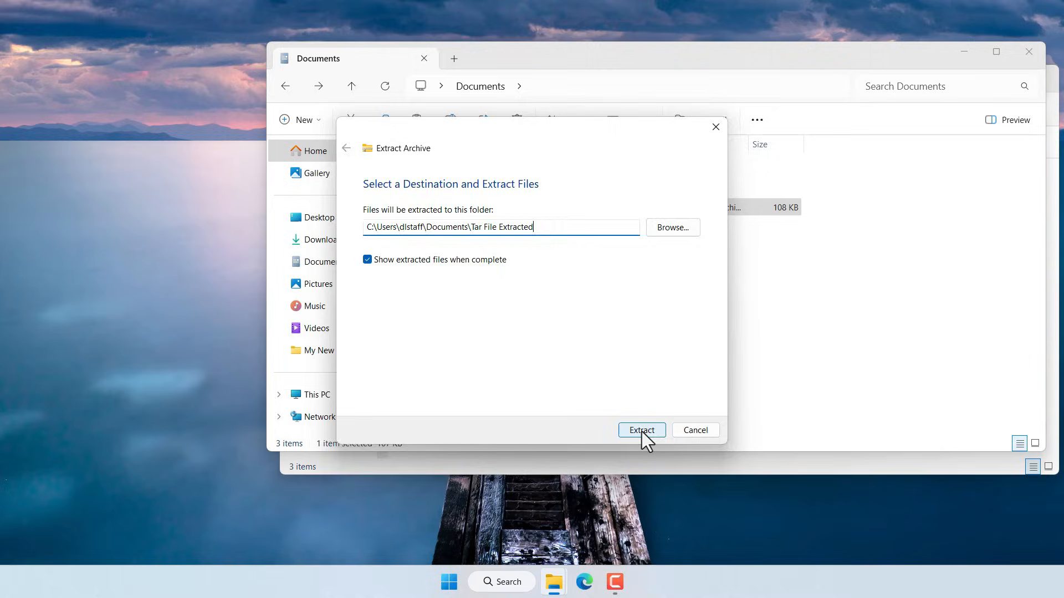
left_click(641, 430)
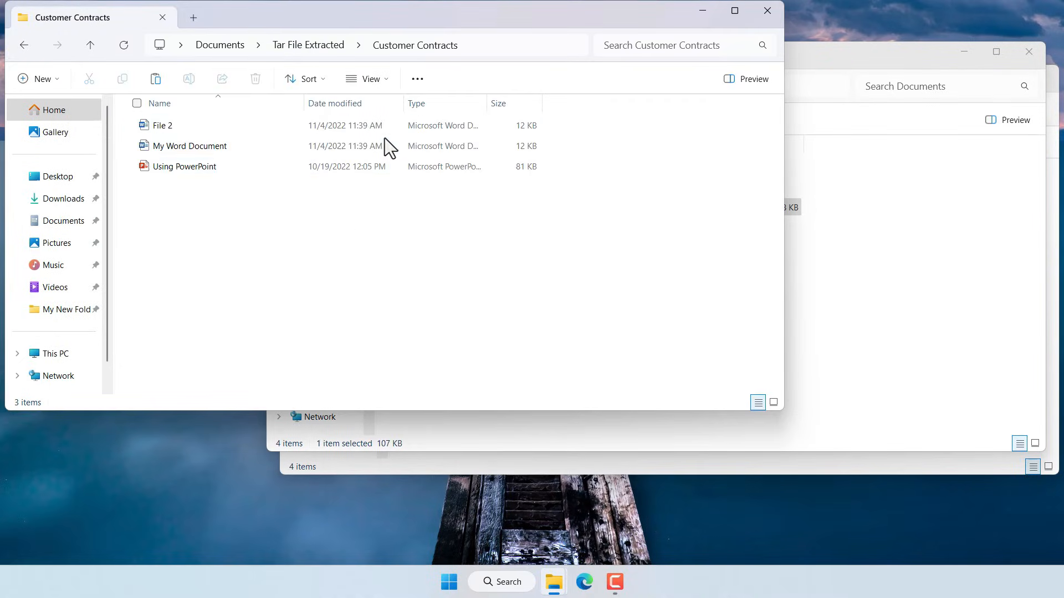
mouse_move(745, 208)
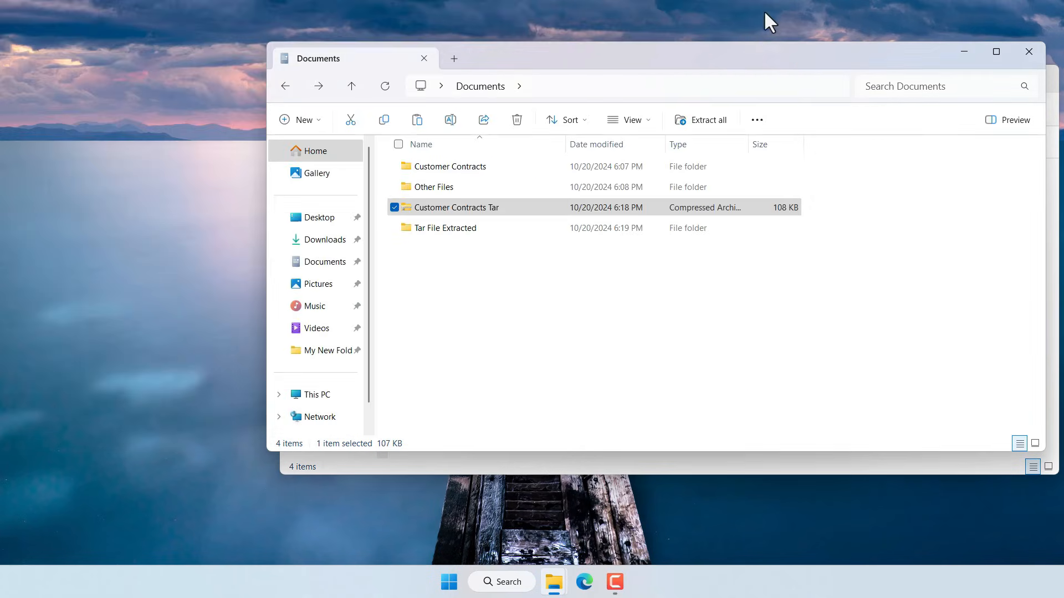
mouse_move(539, 384)
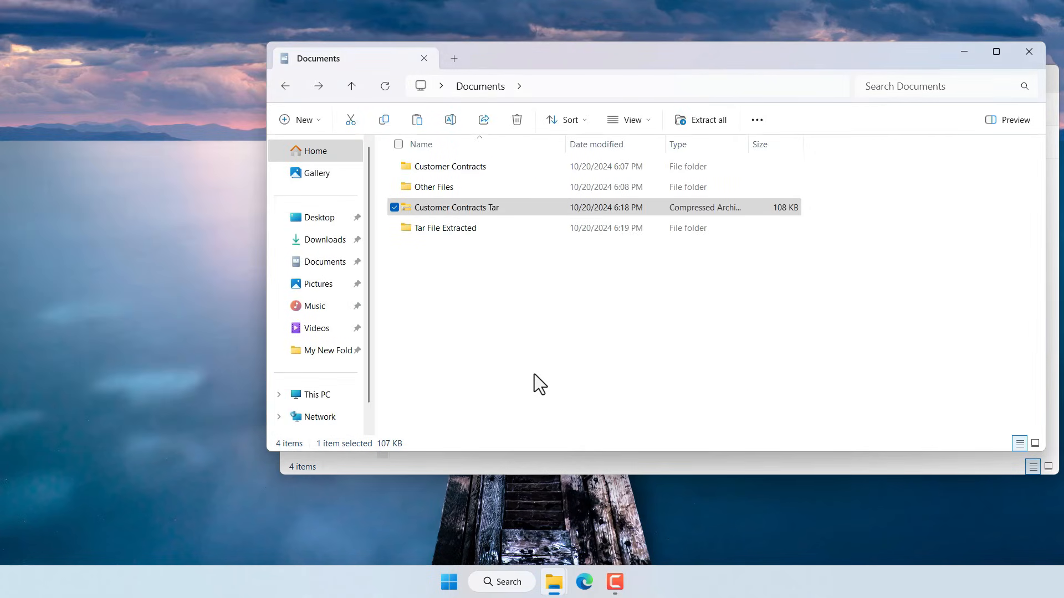
mouse_move(530, 339)
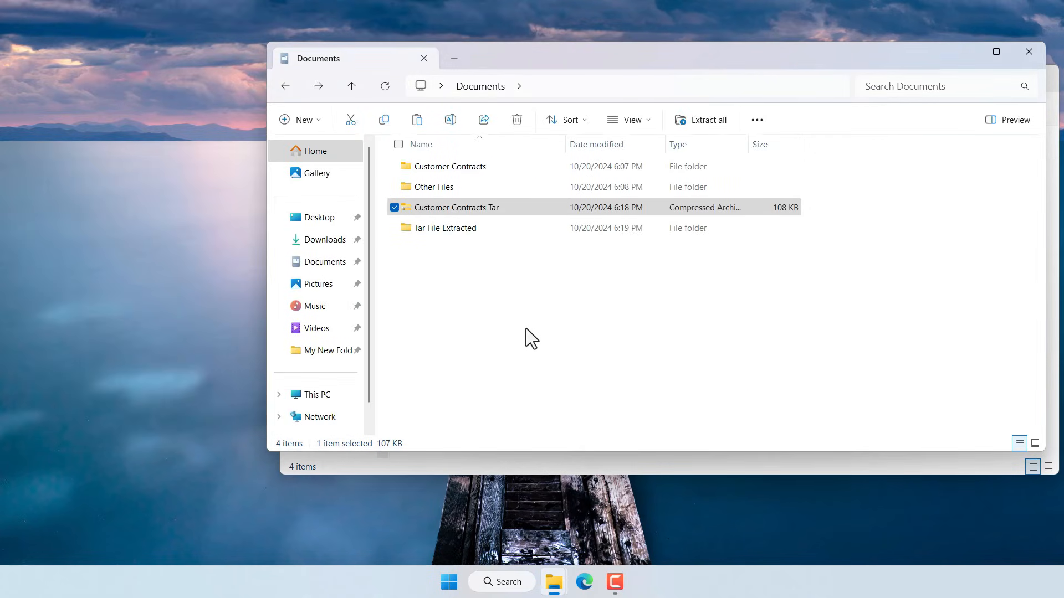